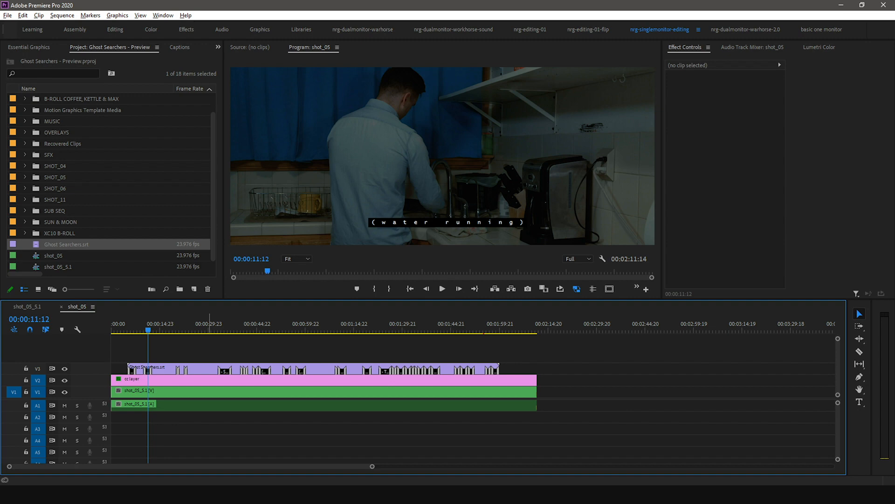
mouse_move(261, 80)
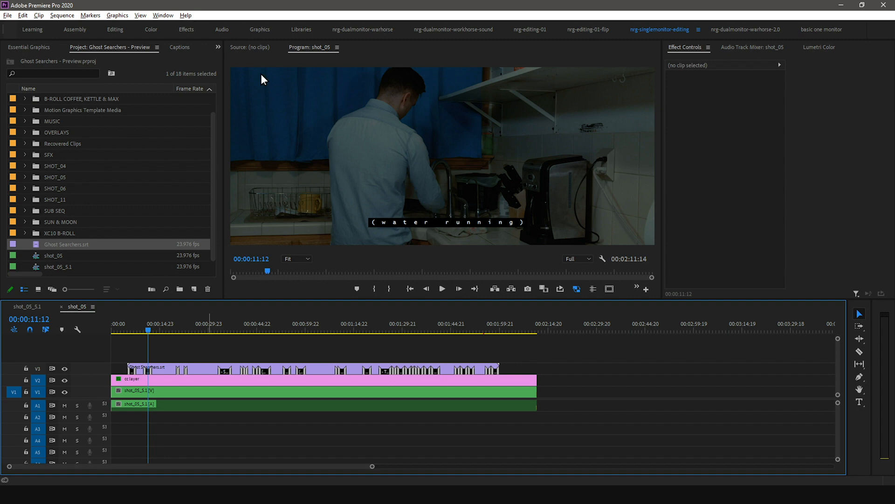
mouse_move(239, 78)
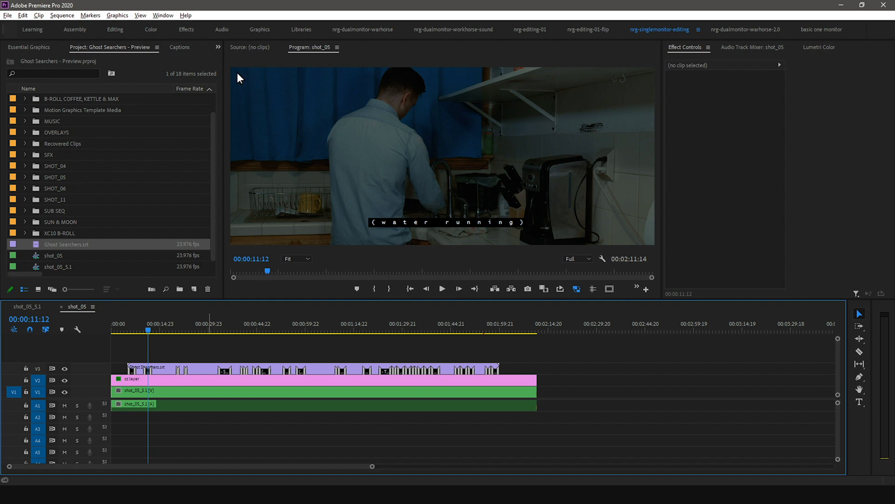
Step: Add a blank caption after (water running) in the Captions panel and start typing 'new' into it
click(179, 46)
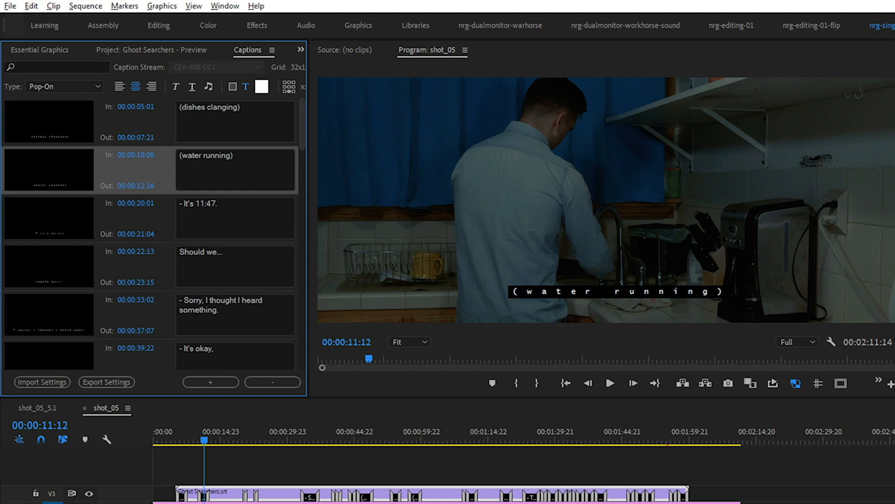
click(211, 381)
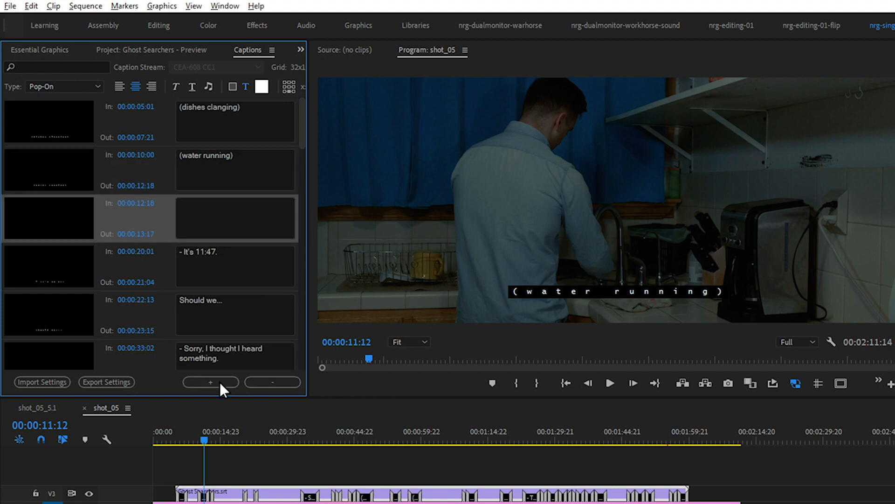
text(new)
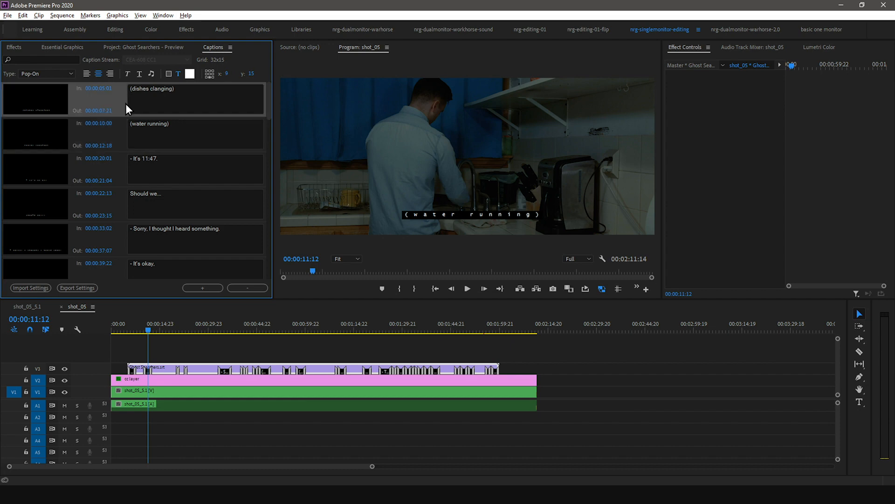
Step: Keep the caption Type as Pop-On and set the caption text colour to Yellow
scroll(down, 3)
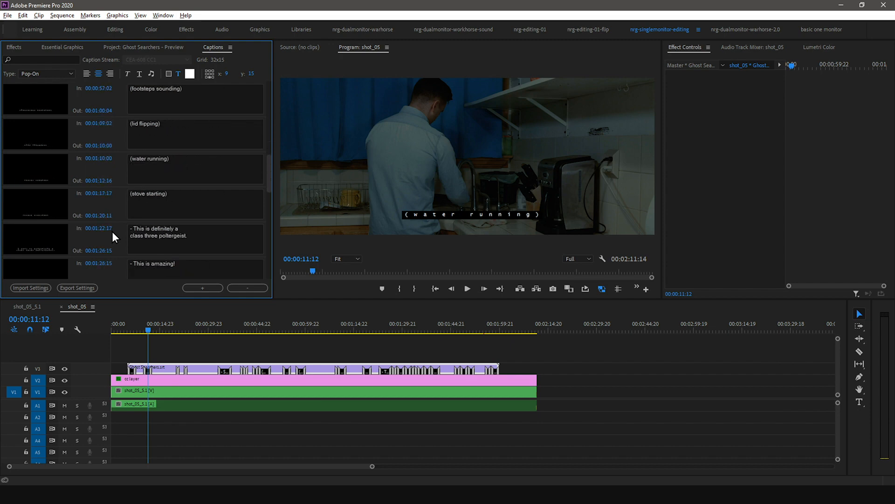
scroll(down, 3)
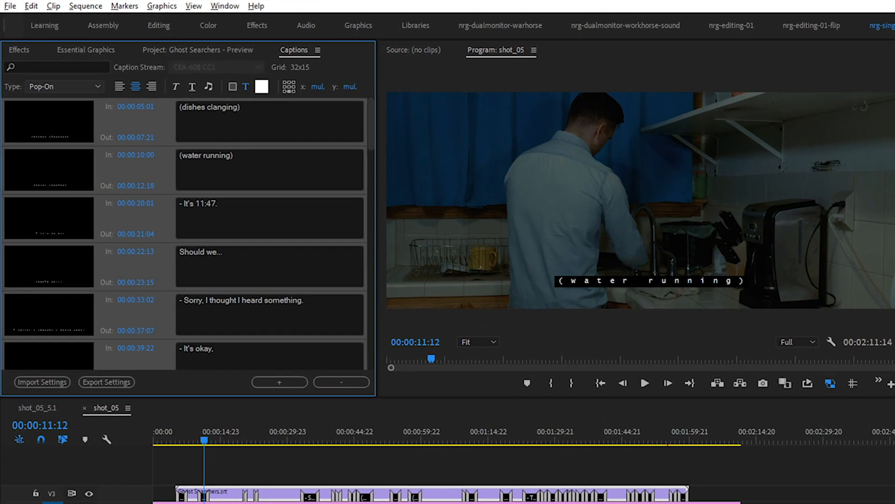
click(64, 86)
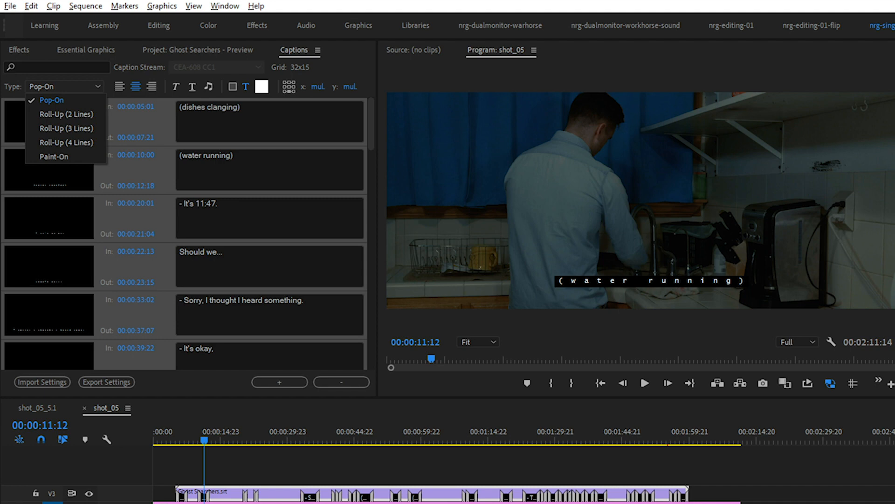
click(50, 101)
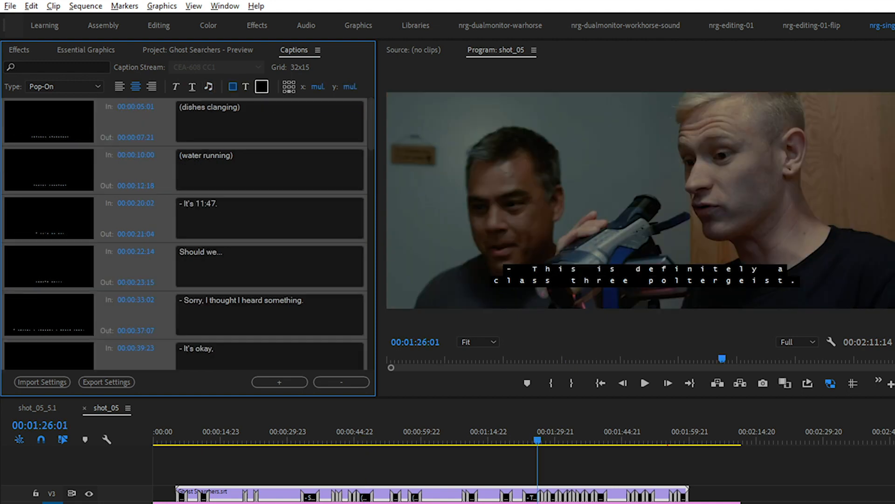
click(261, 87)
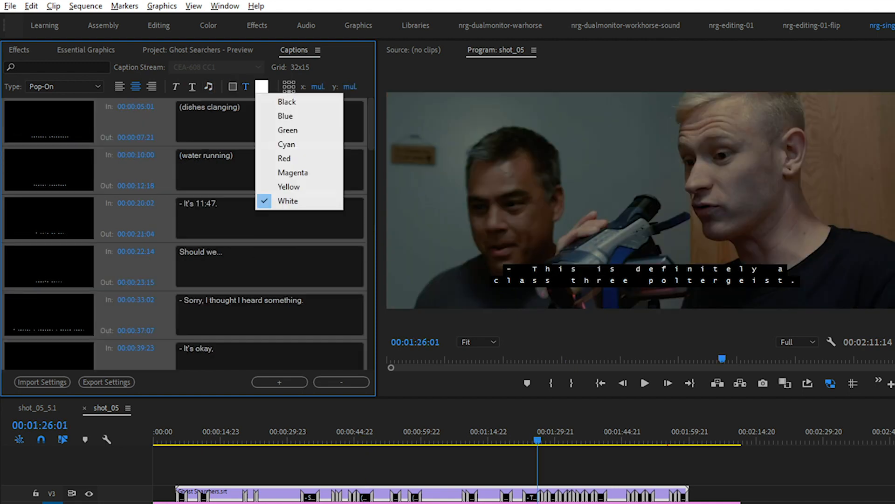
click(289, 186)
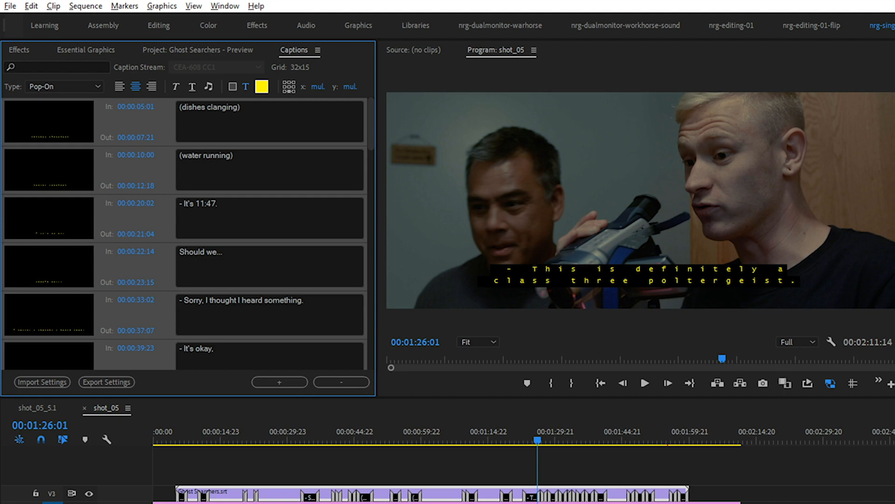
mouse_move(286, 88)
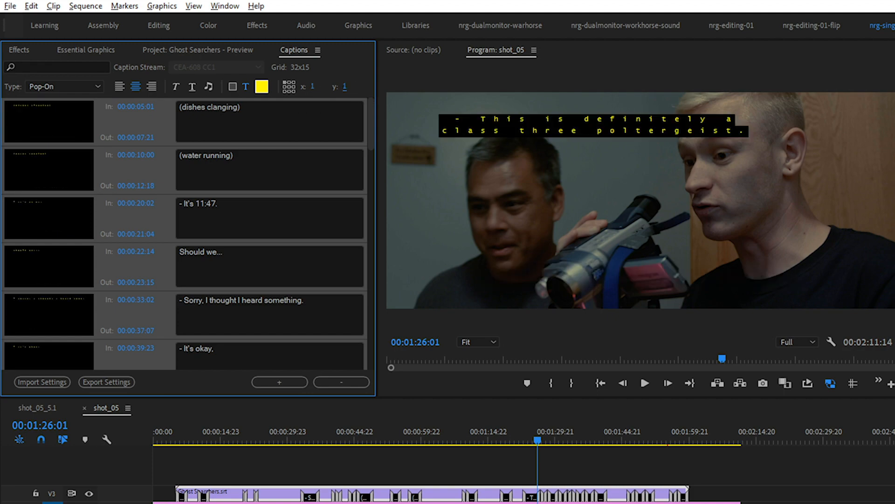
mouse_move(288, 87)
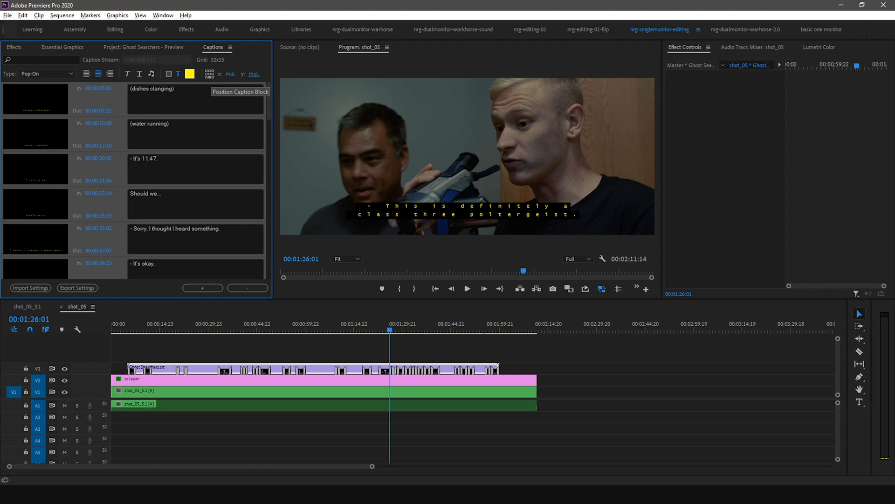
Step: Change the Ghost Searchers.srt caption standard to Open Captions via Modify > Captions in the Project panel
click(145, 46)
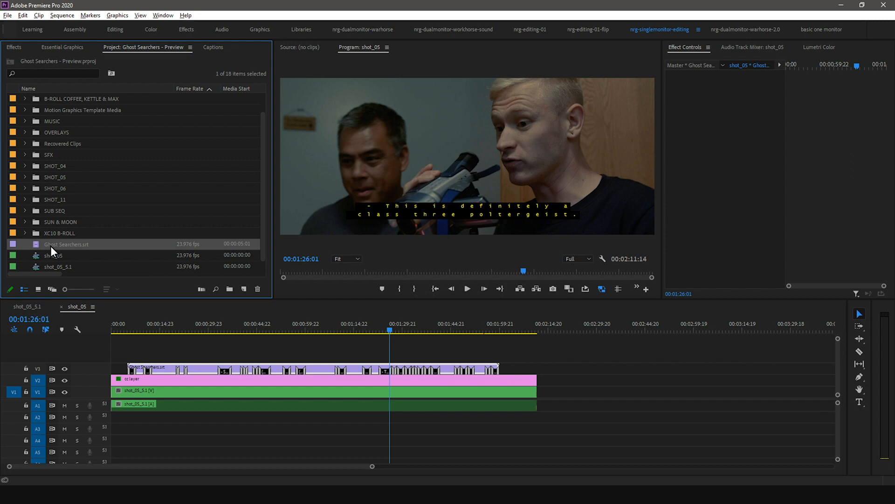
right_click(65, 244)
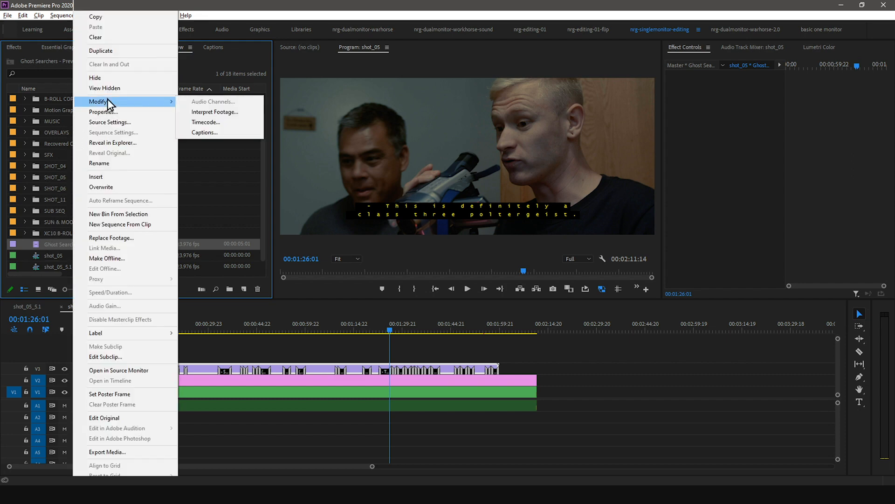
click(206, 133)
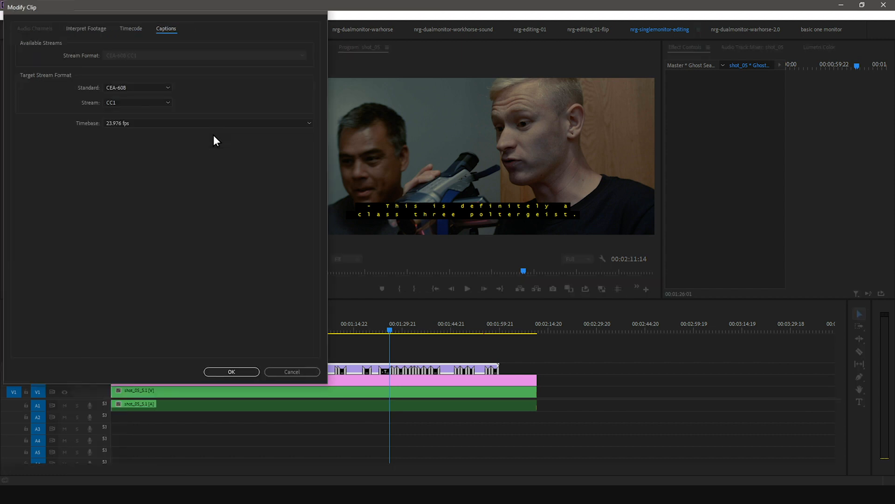
click(137, 88)
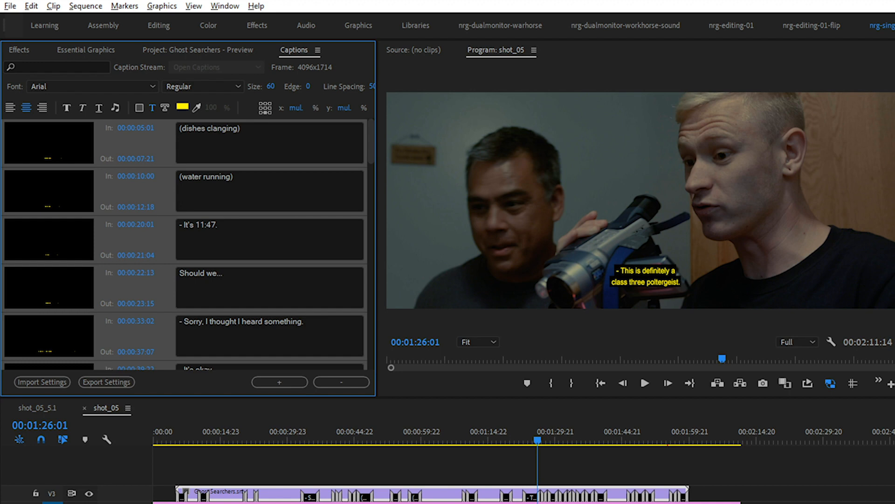
click(92, 86)
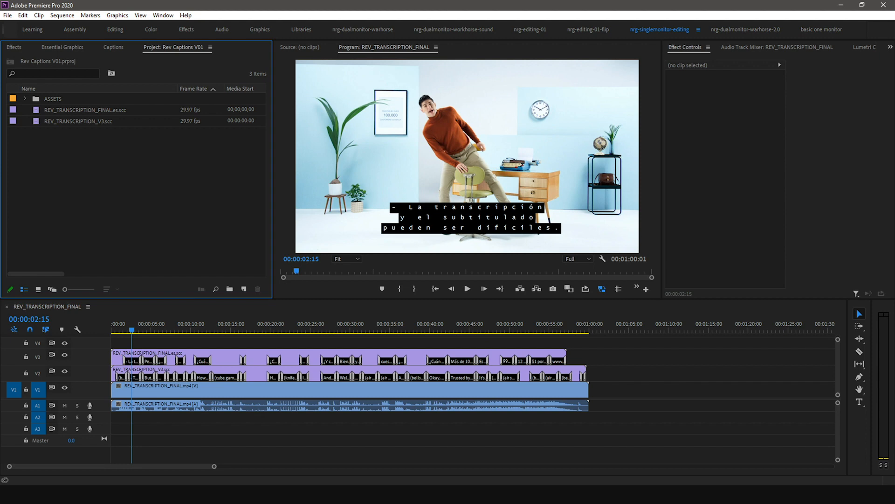
mouse_move(108, 116)
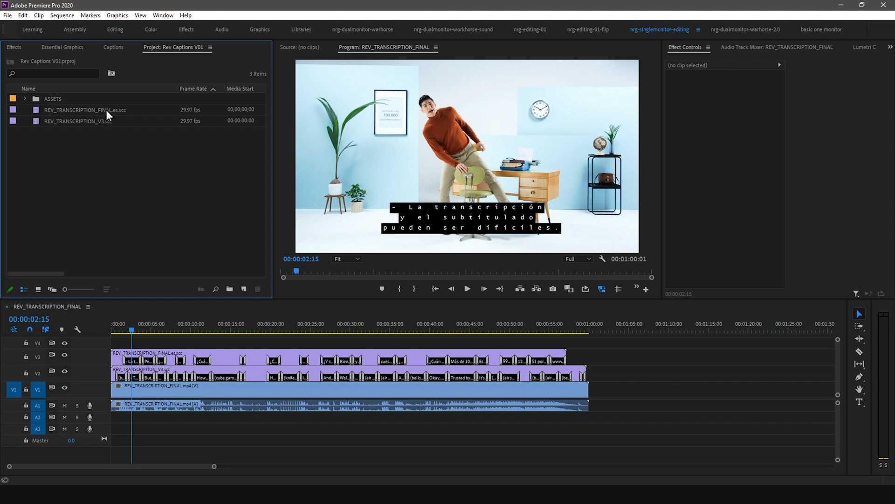
Step: Assign the Spanish .scc clip to caption stream CC2 via Modify > Captions and confirm
right_click(108, 113)
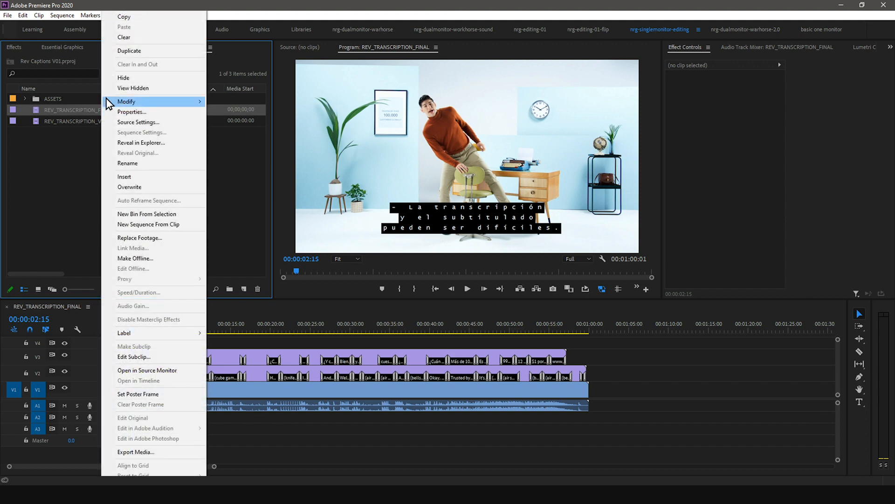
mouse_move(127, 101)
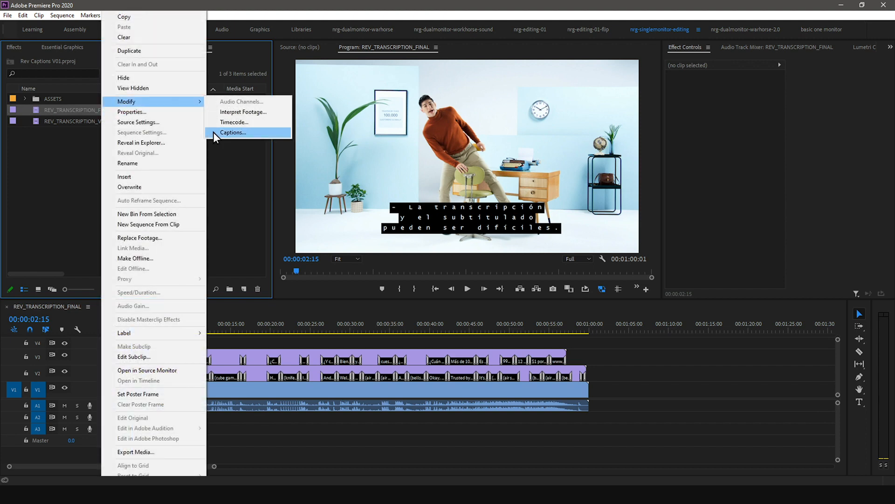
click(233, 133)
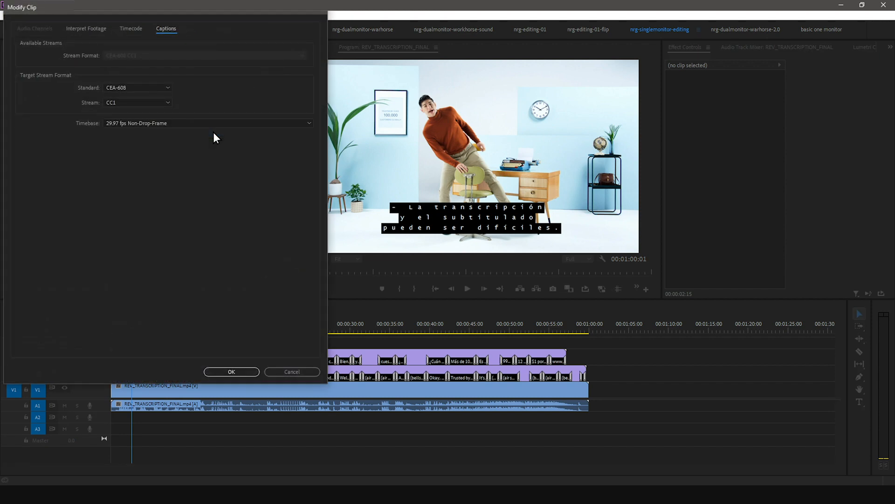
click(137, 102)
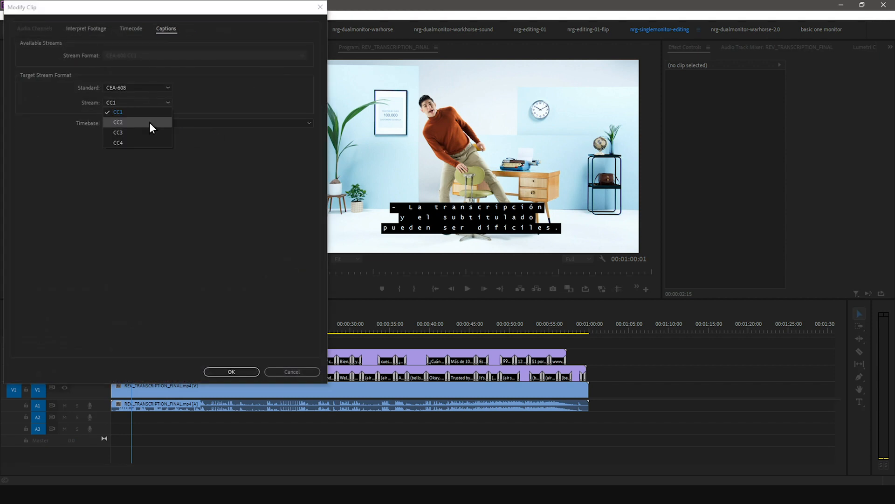
click(118, 122)
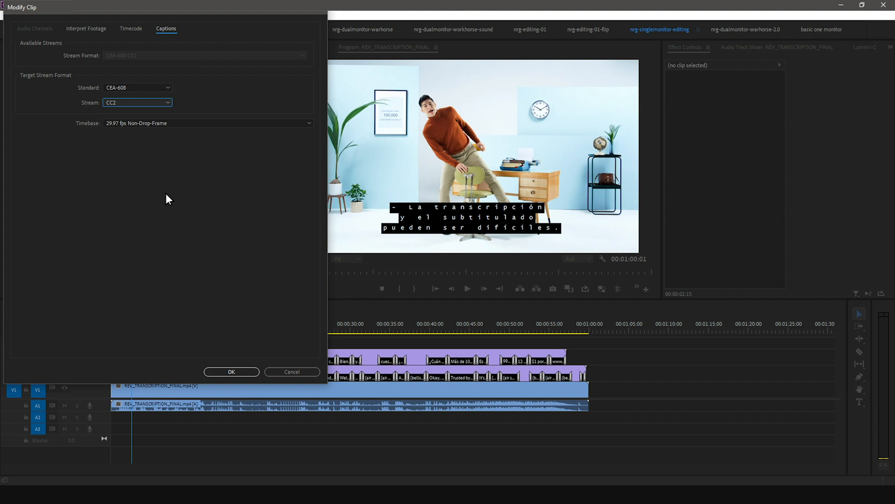
click(232, 371)
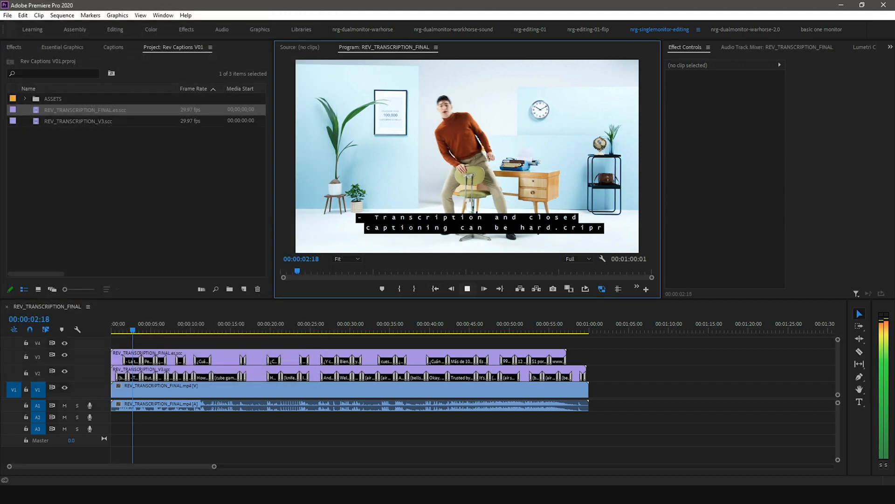
Step: Return to the shot_05 sequence and adjust the Program Monitor's caption display options
click(468, 289)
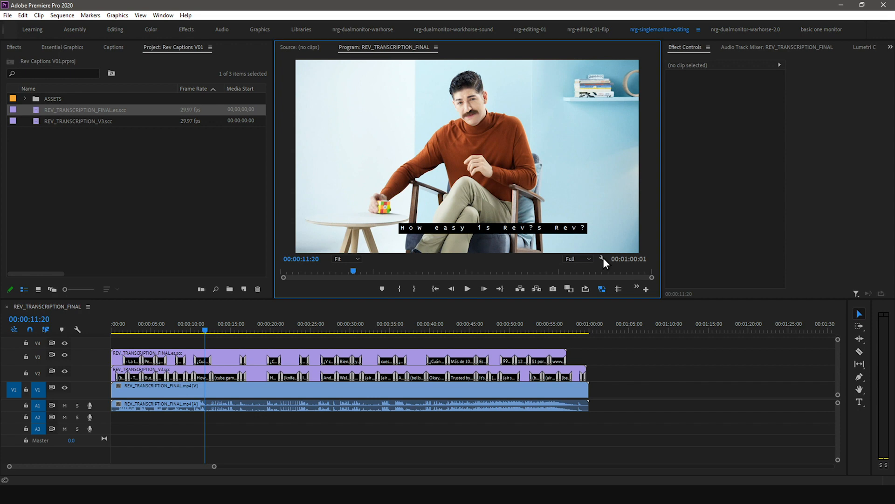
click(601, 259)
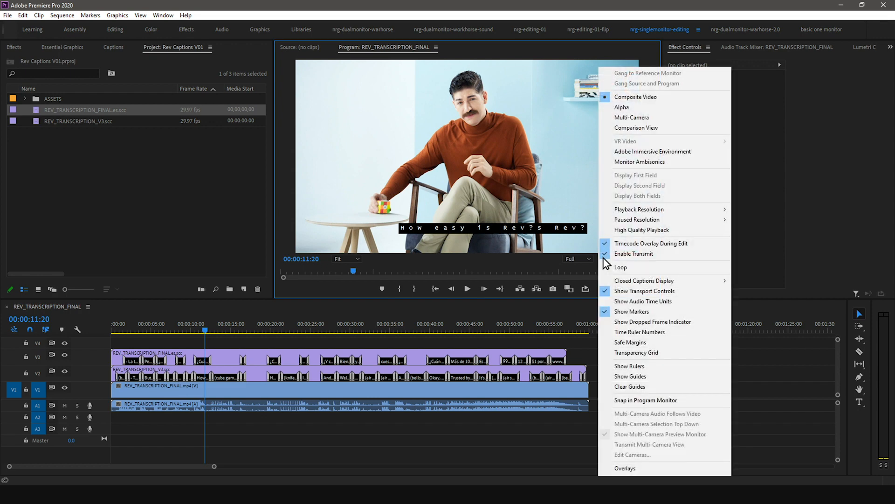
click(644, 280)
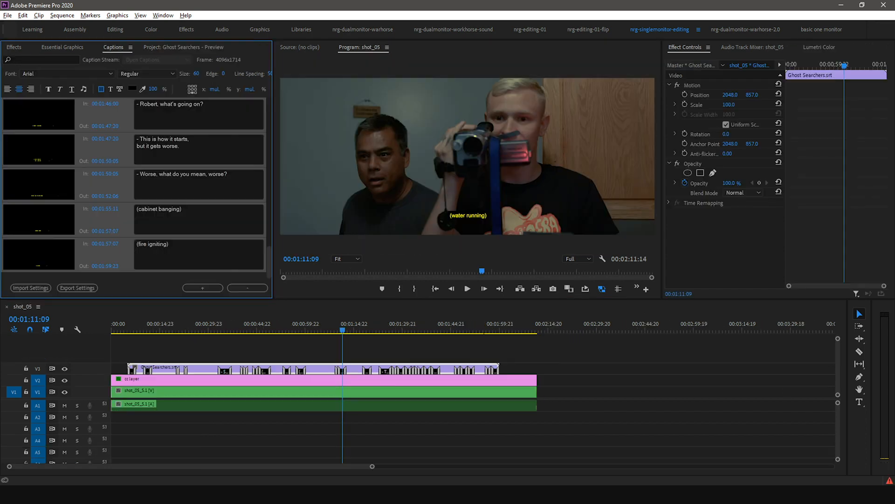
Step: Switch the Ghost Searchers caption font to Roboto at size 75
click(65, 74)
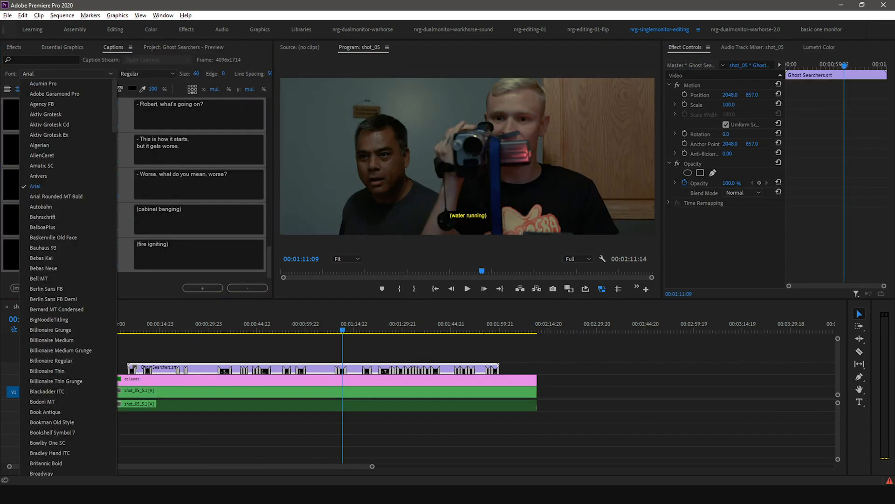
scroll(down, 3)
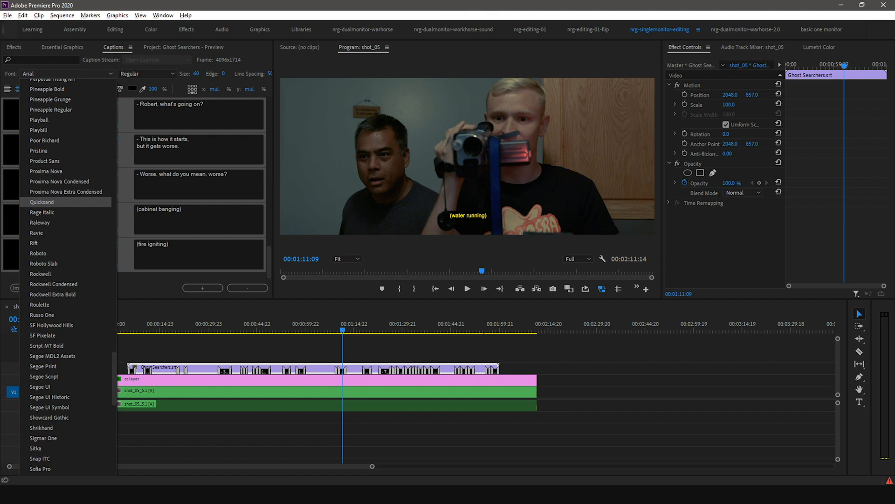
click(60, 180)
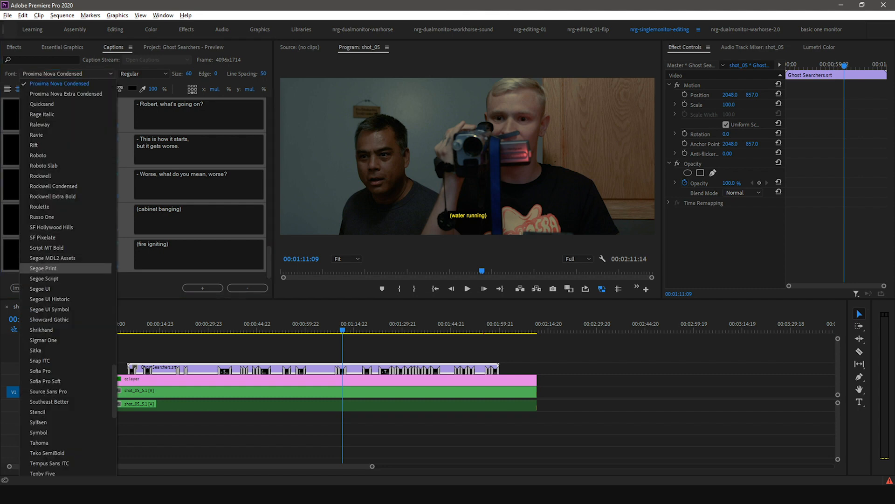
mouse_move(40, 175)
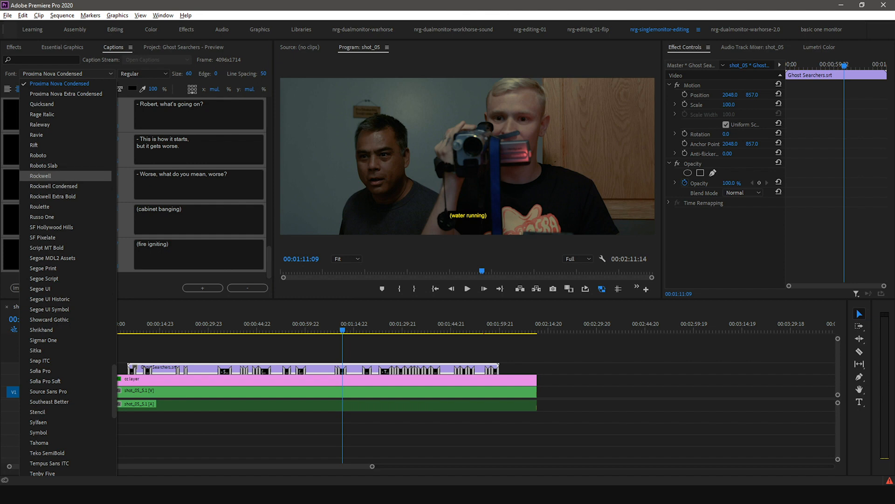
click(38, 155)
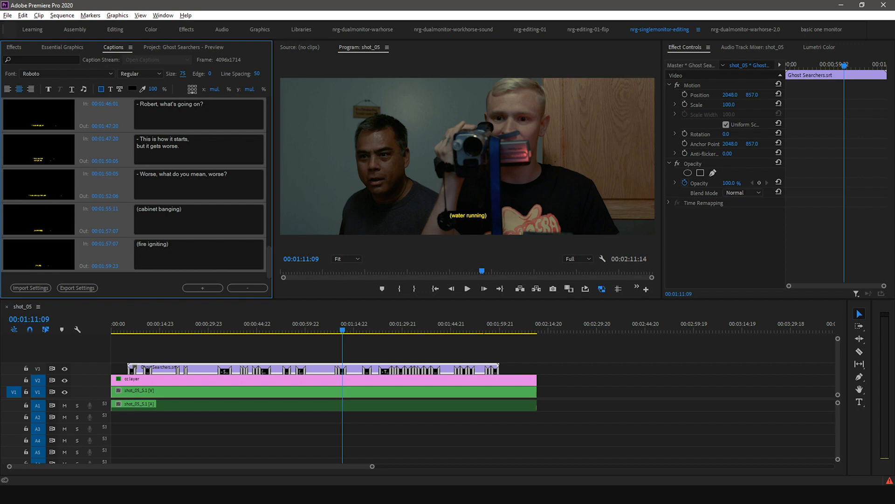
Step: Save the Ghost Searchers project and go to the Media Cache preferences
click(6, 14)
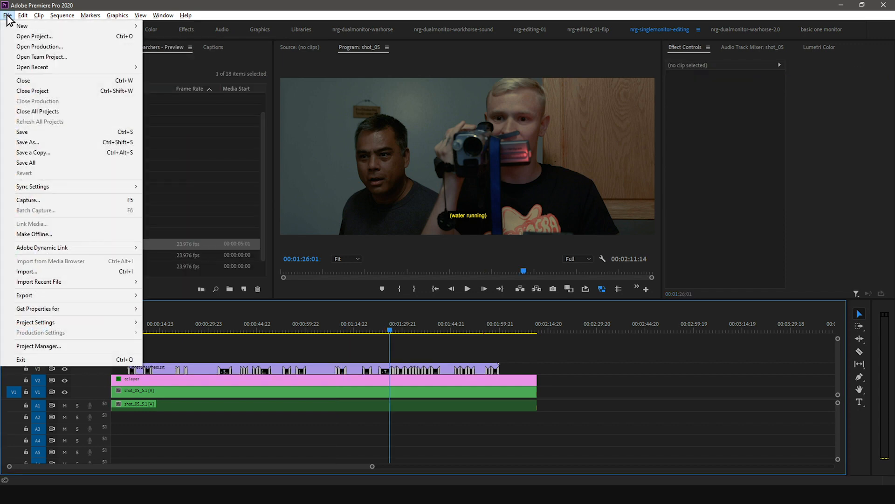
click(16, 132)
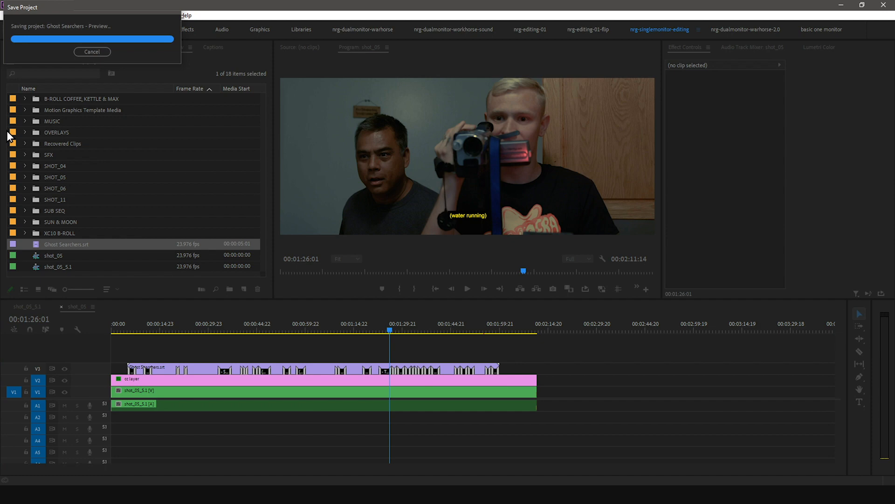
click(19, 17)
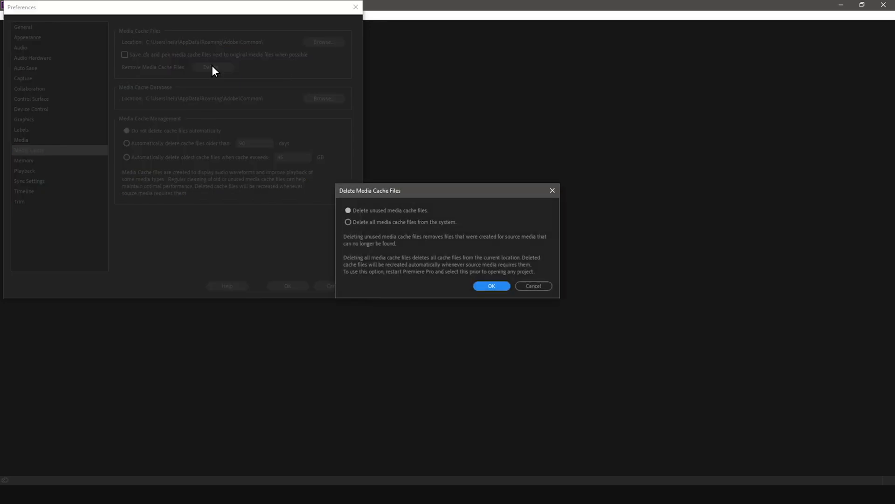
Step: Delete all media cache files from the system and confirm
click(347, 222)
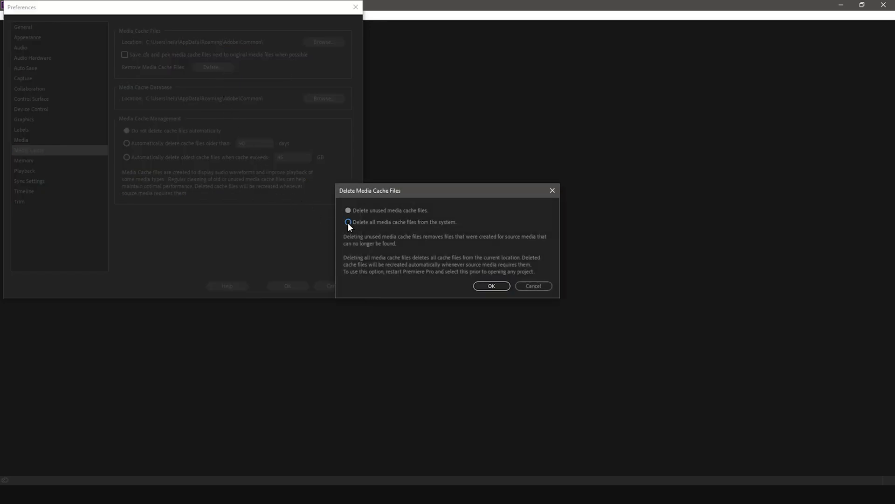
click(348, 222)
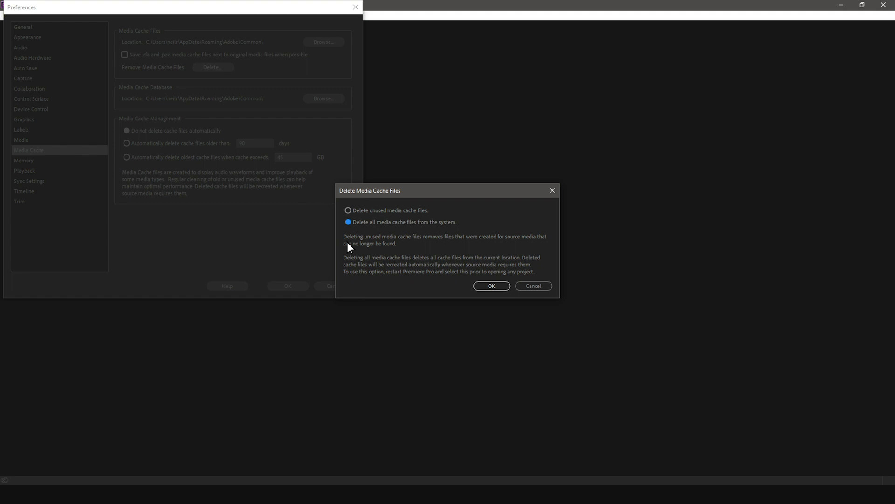
click(492, 286)
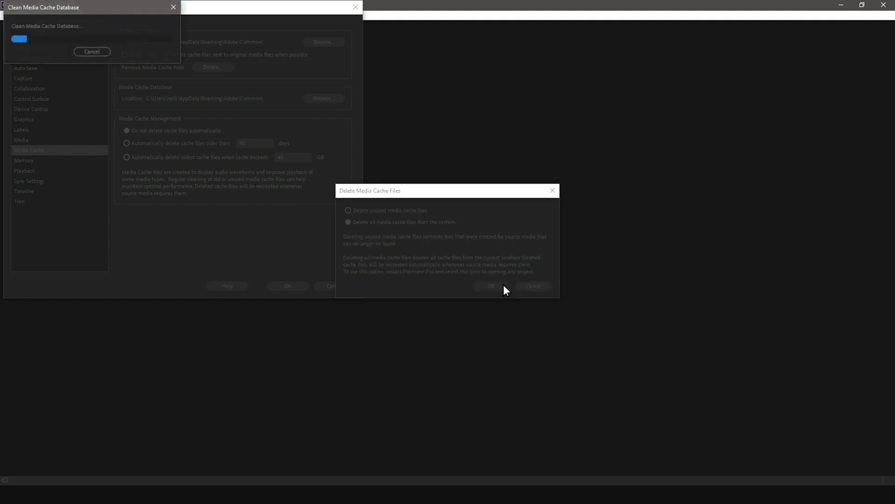
click(11, 16)
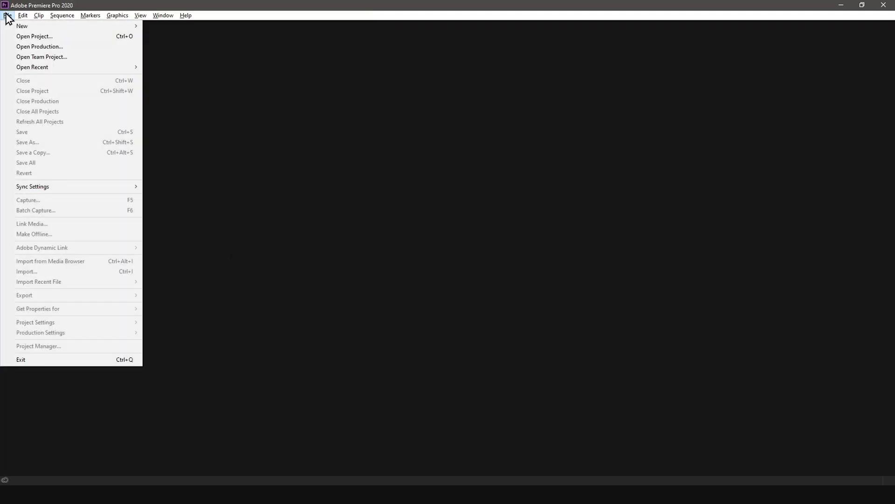